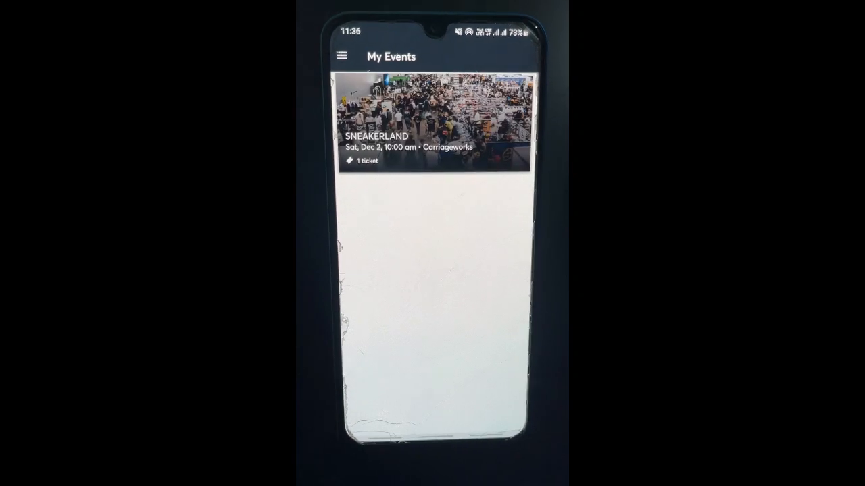
- Open the SNEAKERLAND event from My Events so its ticket loads on My Tickets
click(424, 128)
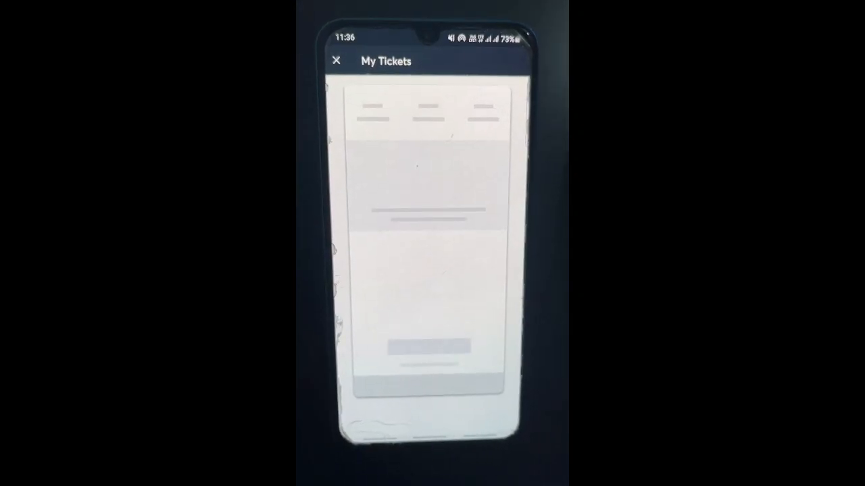